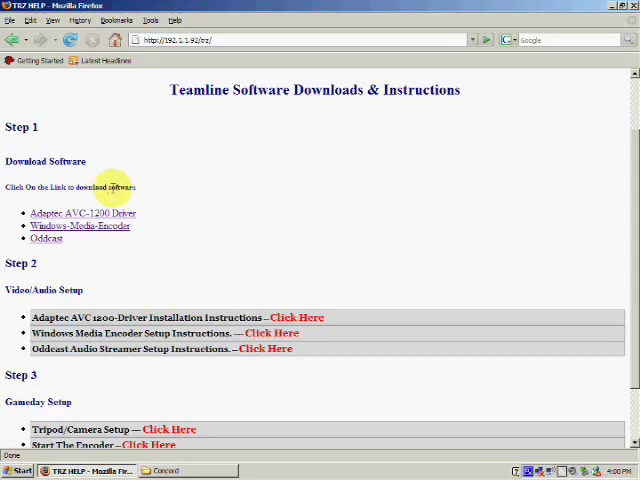
{"action": "mouse_move", "coordinate": [46, 239]}
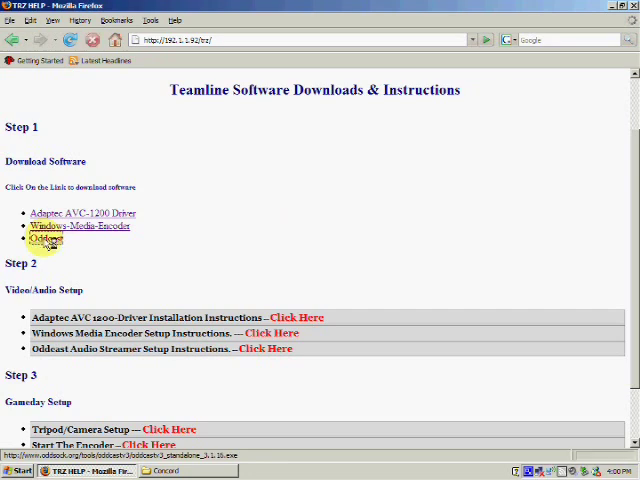
- Download the Oddcast standalone installer from the Step 1 link and save the file
{"action": "left_click", "coordinate": [45, 239]}
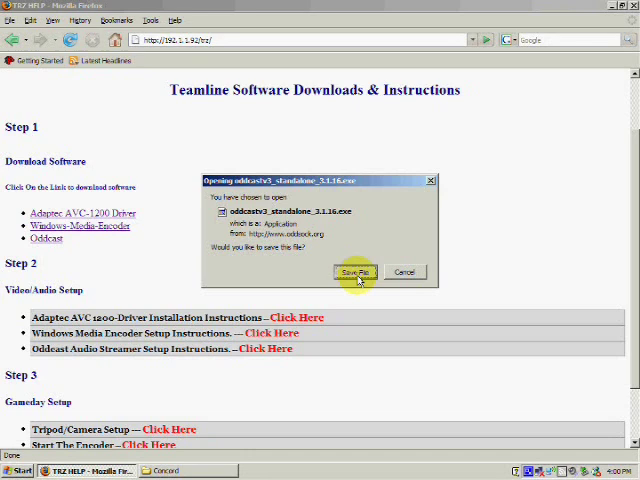
{"action": "left_click", "coordinate": [357, 272]}
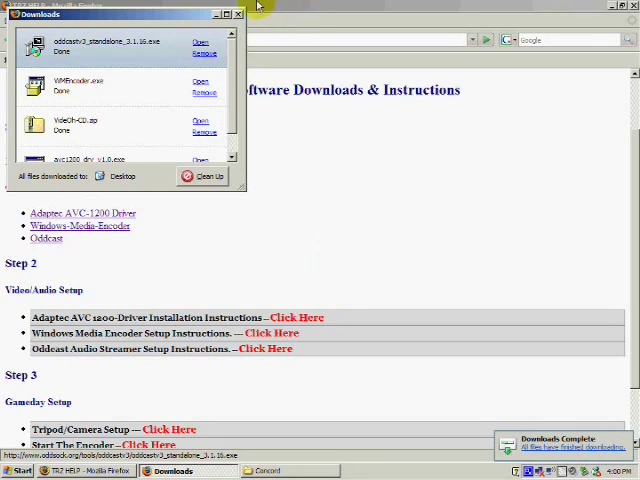
- Close the Firefox Downloads list to get back to the desktop
{"action": "left_click", "coordinate": [237, 13]}
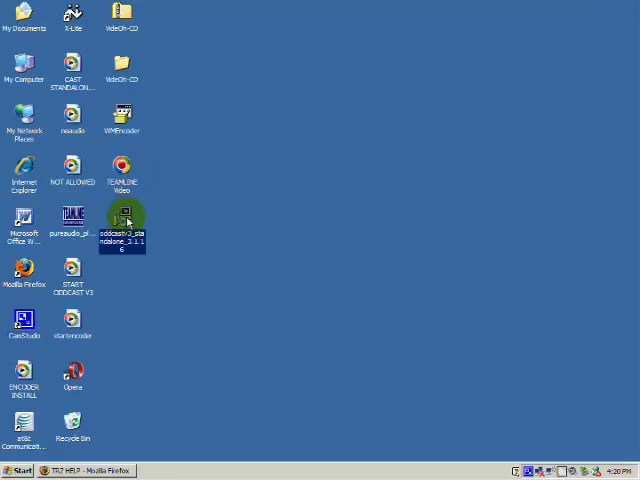
- Run oddcastv3_standalone, accept the license, install to the default OddcastV3 folder, and close setup
{"action": "double_click", "coordinate": [122, 218]}
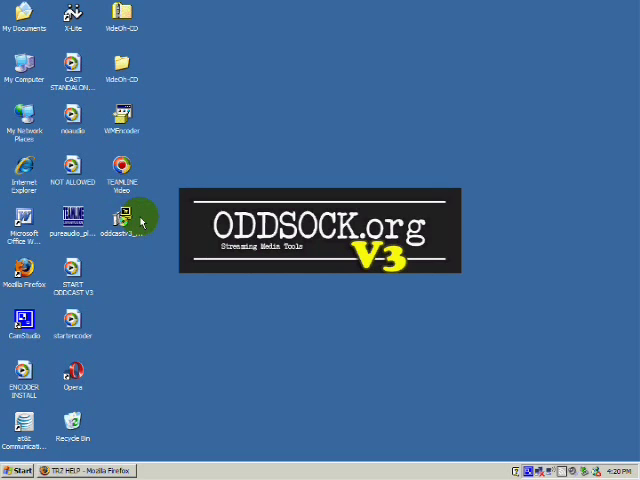
{"action": "double_click", "coordinate": [122, 213]}
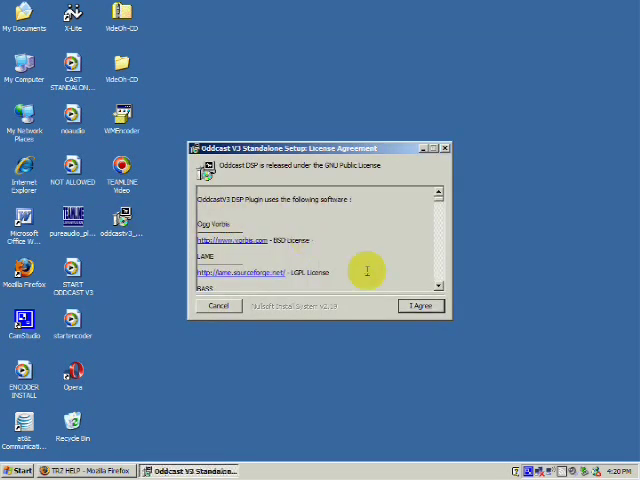
{"action": "left_click", "coordinate": [421, 305]}
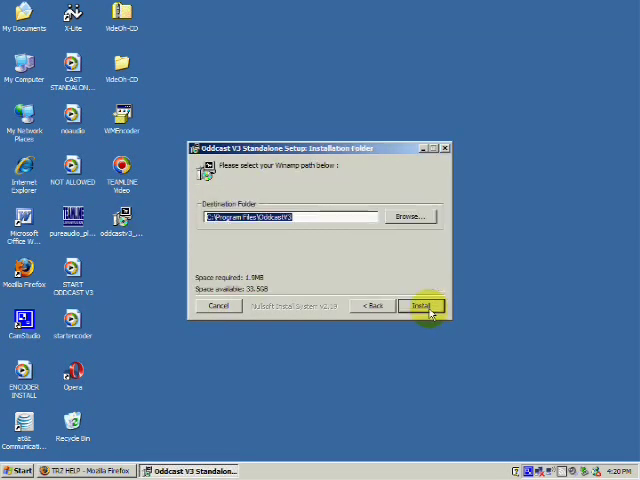
{"action": "left_click", "coordinate": [421, 305]}
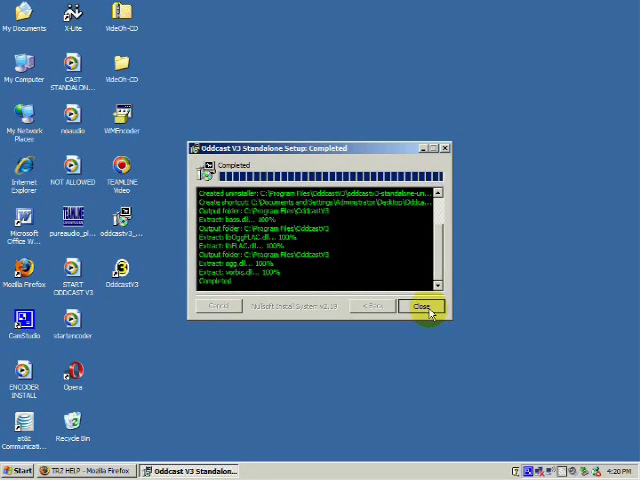
{"action": "left_click", "coordinate": [421, 306]}
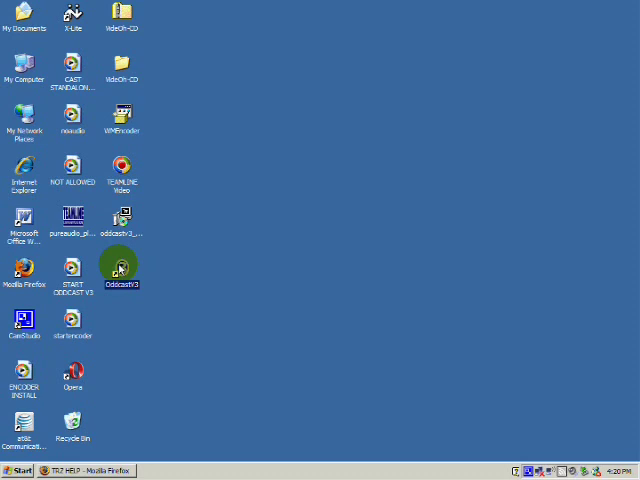
- Start Oddcast V3 and select the Adaptec AVC-1200 sound card
{"action": "double_click", "coordinate": [122, 263]}
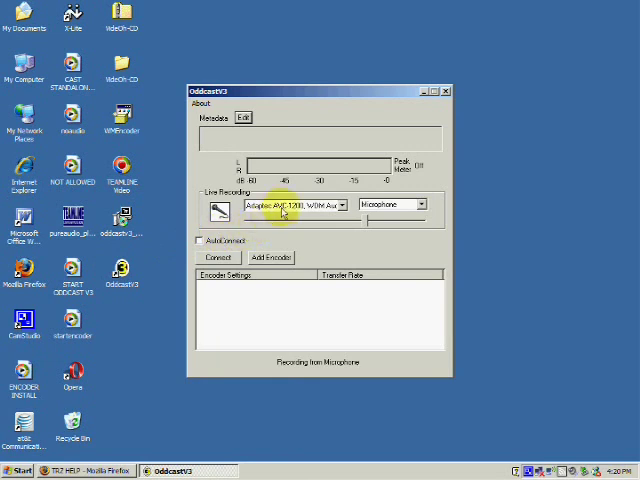
{"action": "left_click", "coordinate": [341, 205]}
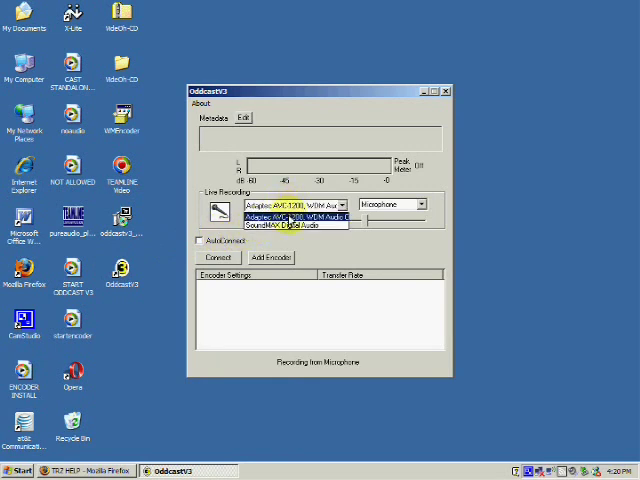
{"action": "left_click", "coordinate": [290, 204]}
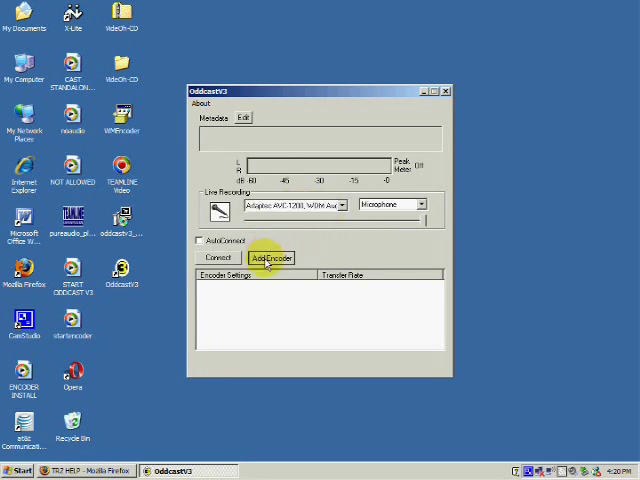
- Add a new Vorbis encoder and open its configuration settings
{"action": "left_click", "coordinate": [270, 257]}
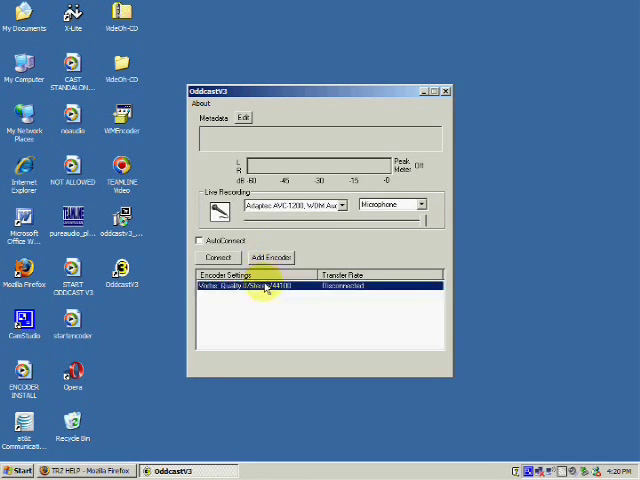
{"action": "right_click", "coordinate": [270, 285]}
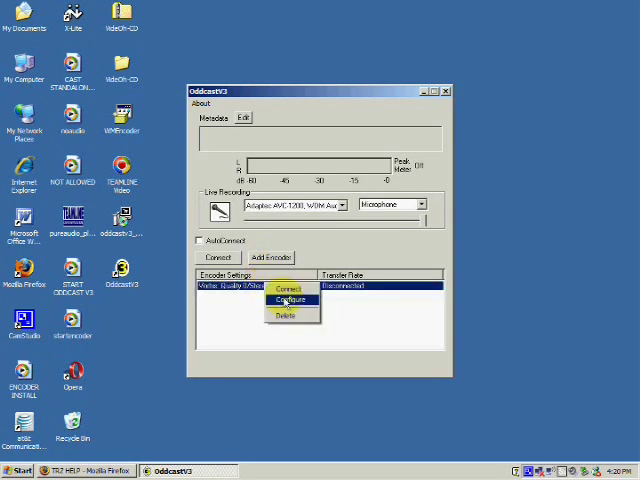
{"action": "left_click", "coordinate": [288, 300]}
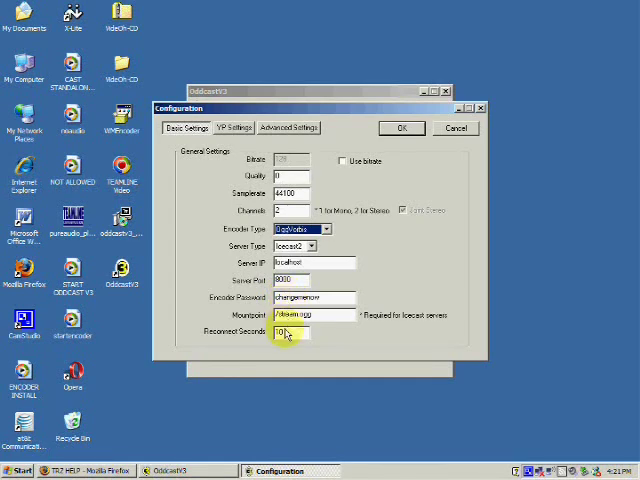
{"action": "mouse_move", "coordinate": [390, 177]}
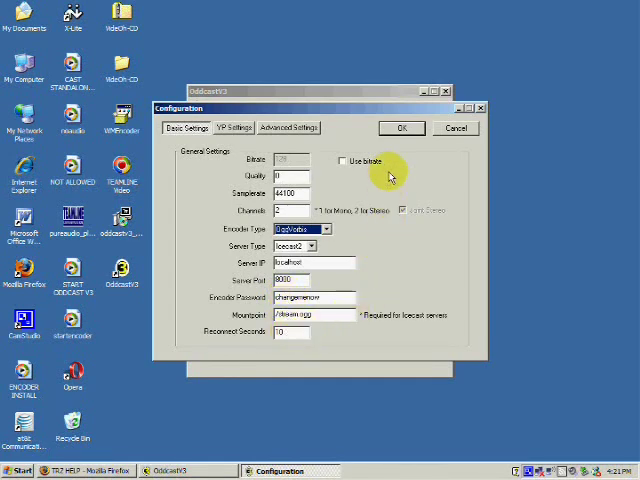
- Accept the Icecast2 localhost:8000 Ogg Vorbis settings in the Configuration dialog
{"action": "left_click", "coordinate": [400, 128]}
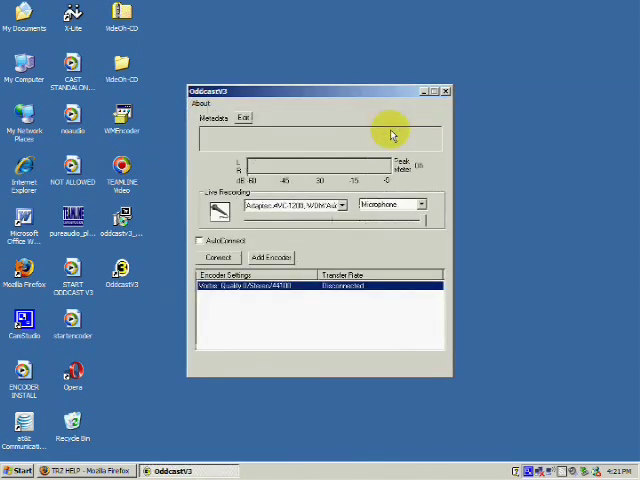